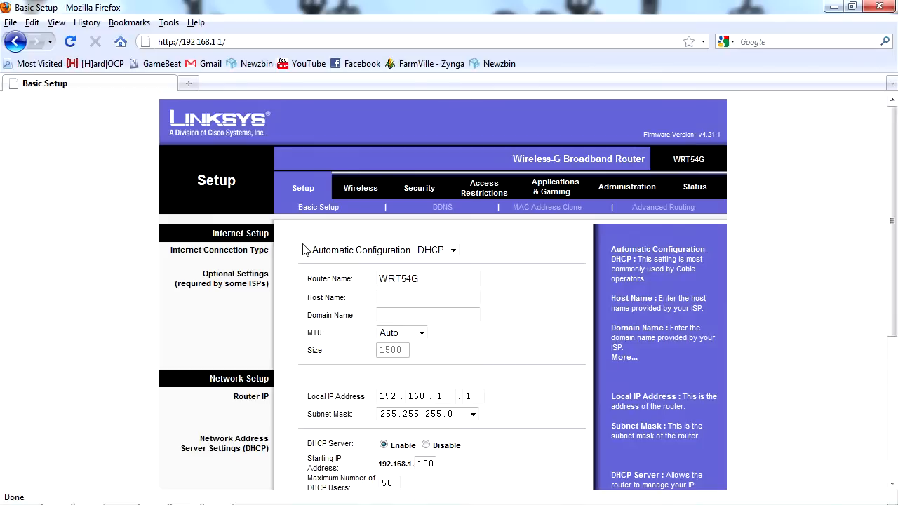
{"action": "mouse_move", "coordinate": [367, 199]}
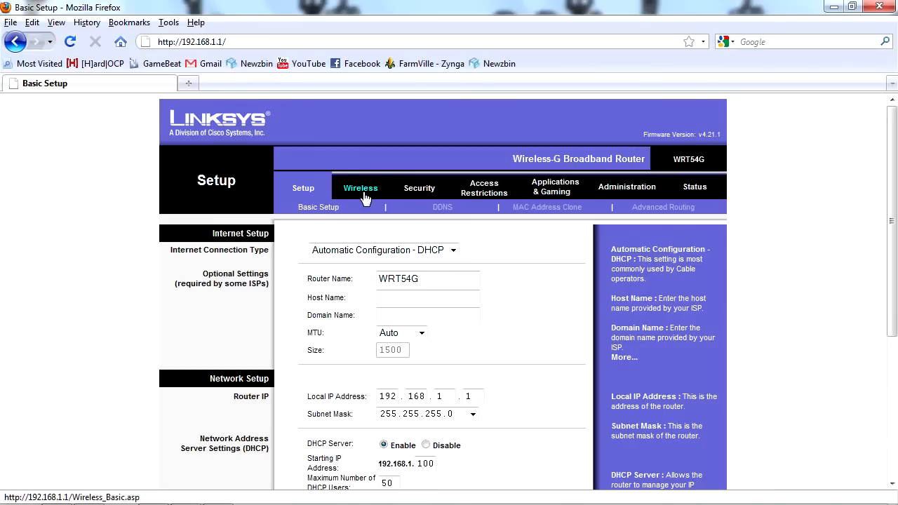
Go to the Basic Wireless Settings page showing mode Mixed, SSID linksys, channel 6
{"action": "left_click", "coordinate": [361, 188]}
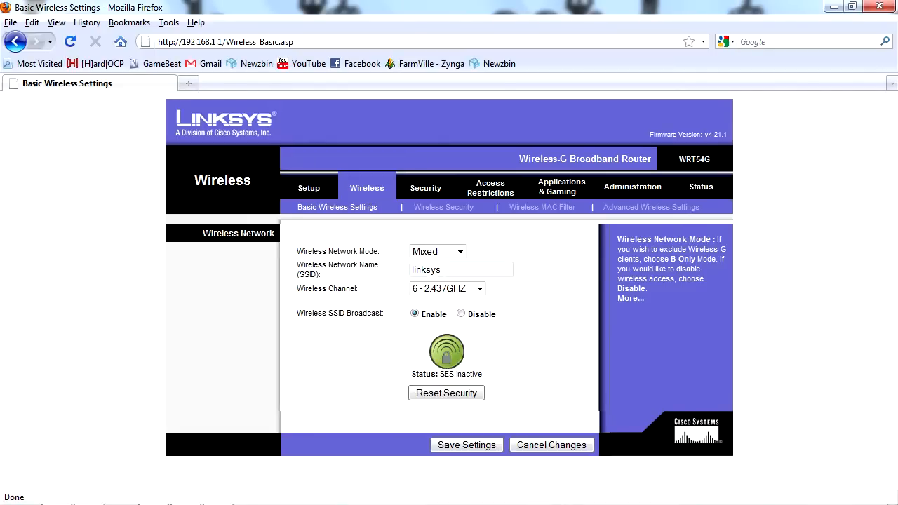
Change the SSID from linksys to stargatecommand and pick channel 2 - 2.417GHz
{"action": "double_click", "coordinate": [427, 269]}
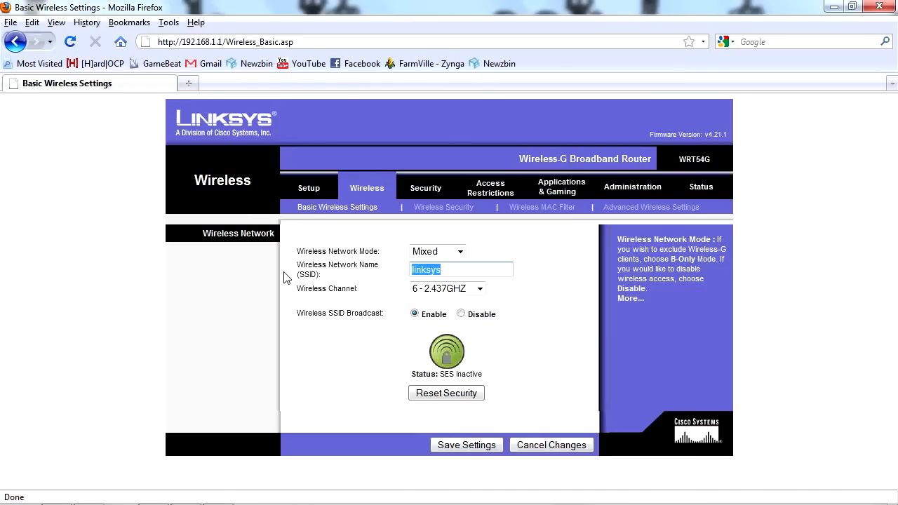
{"action": "type", "text": "st"}
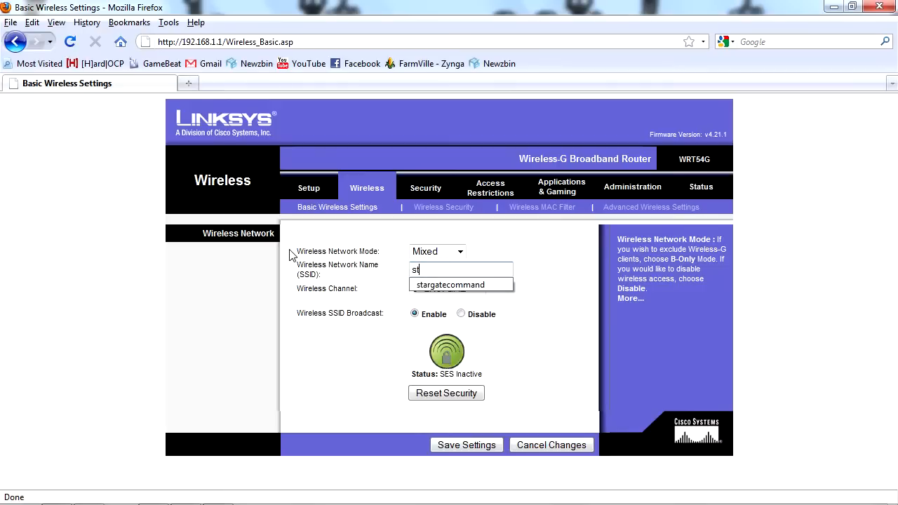
{"action": "type", "text": "argatecommand"}
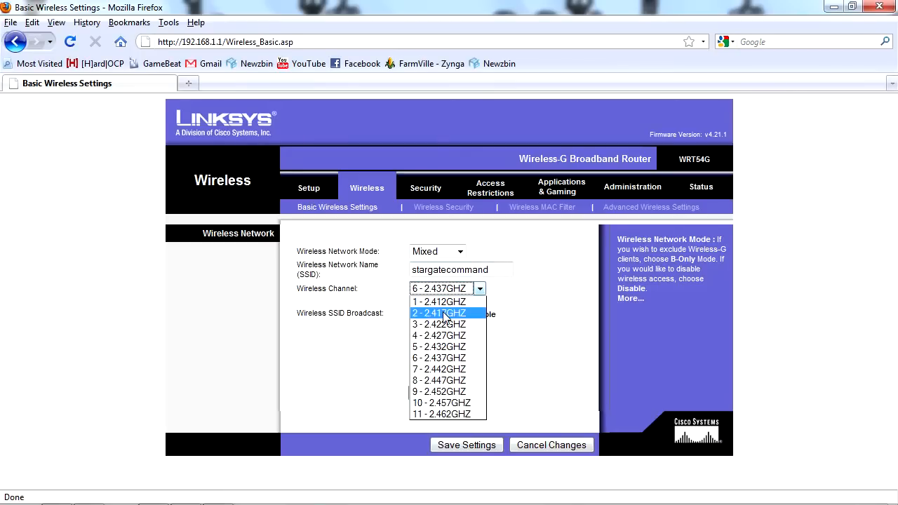
{"action": "left_click", "coordinate": [442, 313]}
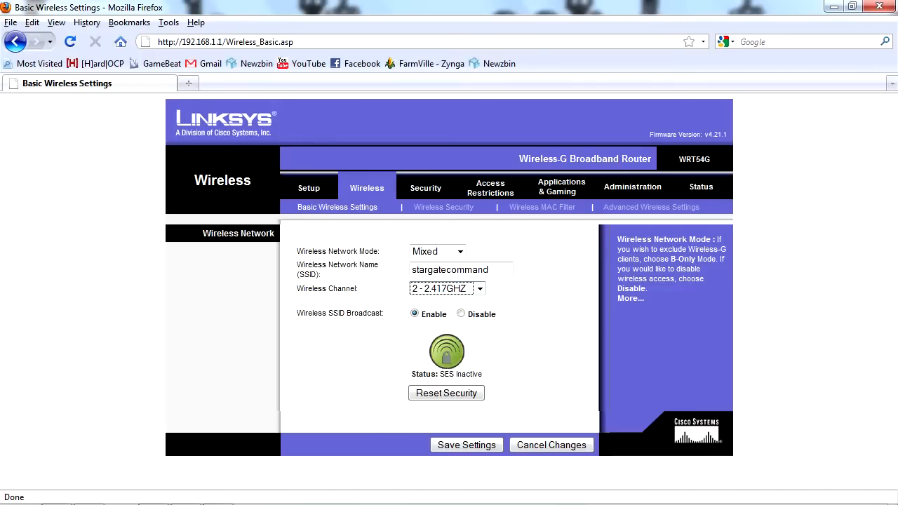
{"action": "mouse_move", "coordinate": [384, 281]}
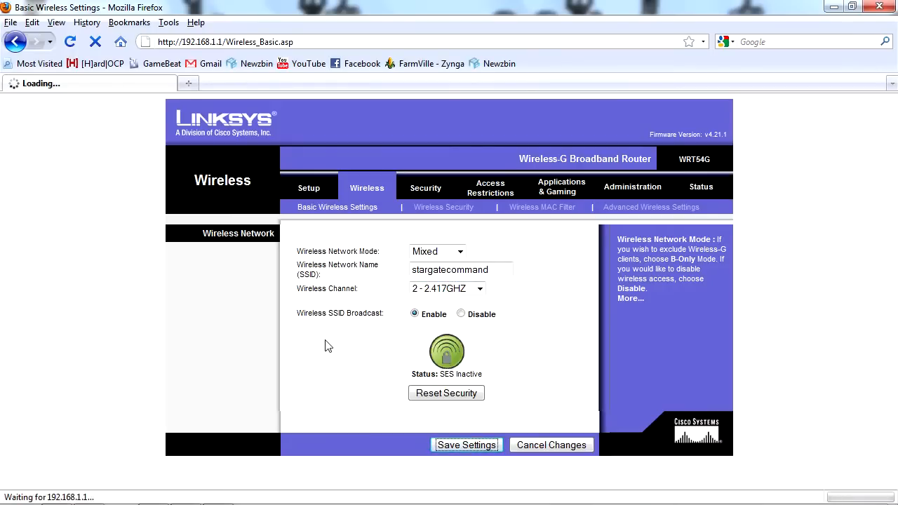
Save the wireless settings, continue past the success page, and go to Basic Setup
{"action": "left_click", "coordinate": [466, 445]}
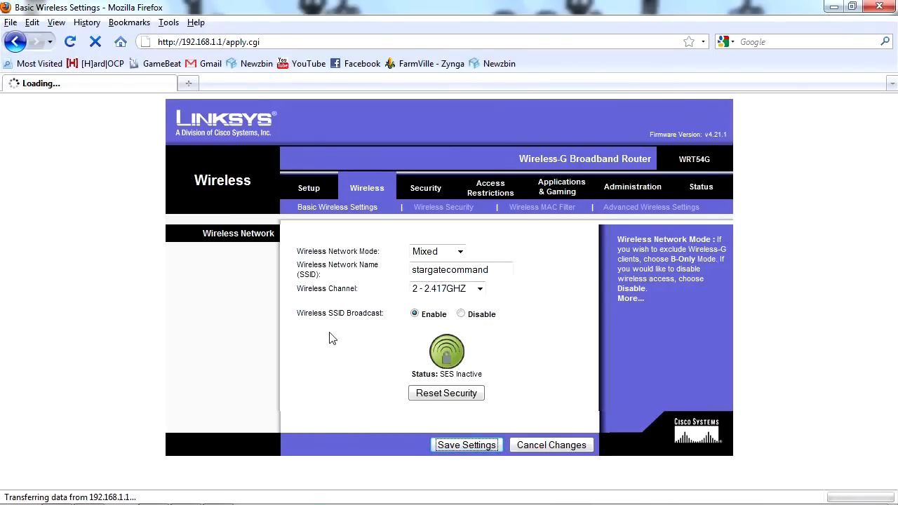
{"action": "left_click", "coordinate": [466, 445]}
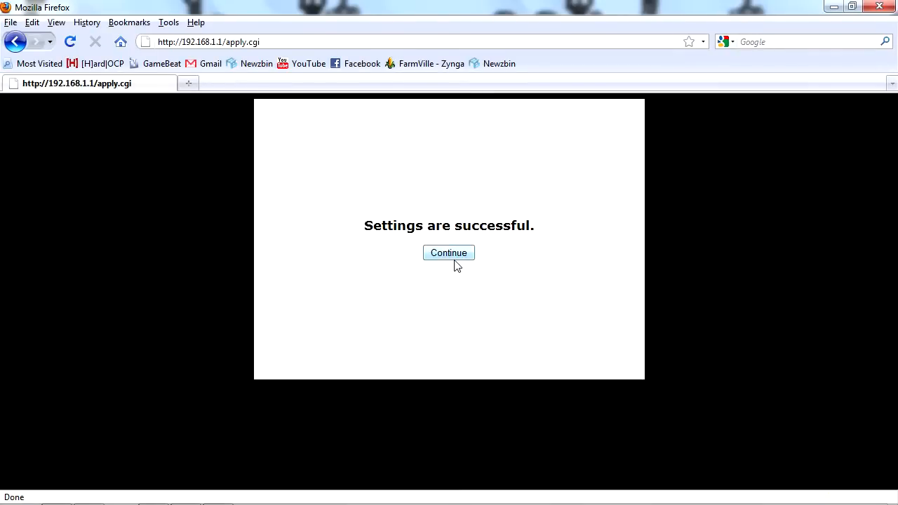
{"action": "left_click", "coordinate": [449, 253]}
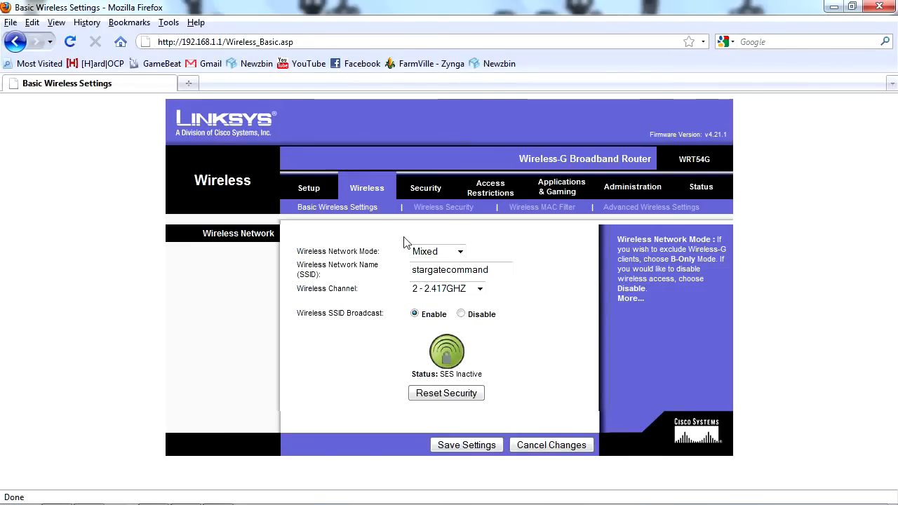
{"action": "left_click", "coordinate": [309, 188]}
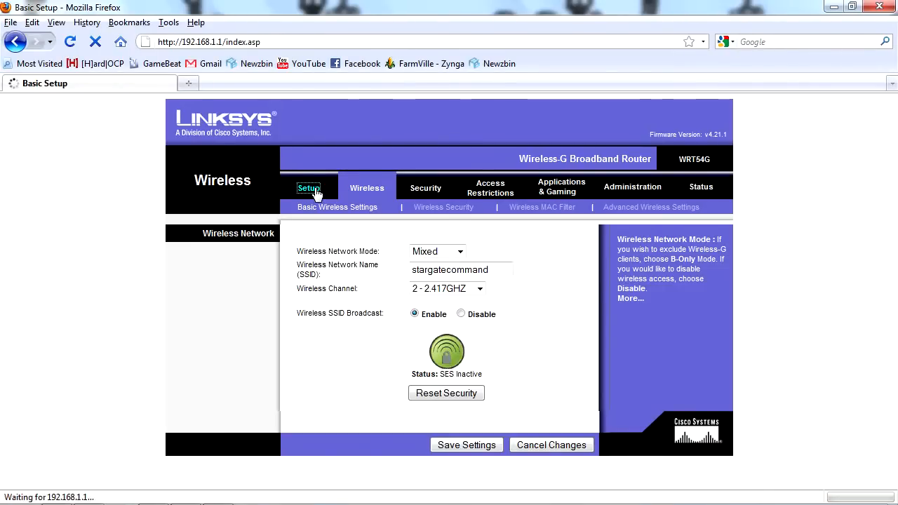
Enter router name SGC2 and change the local IP's last octet to 10
{"action": "left_click", "coordinate": [308, 188]}
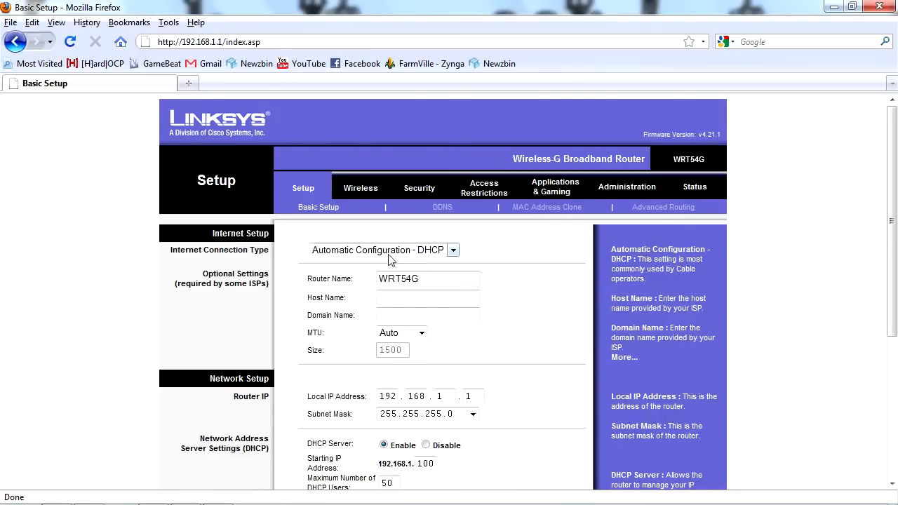
{"action": "mouse_move", "coordinate": [356, 263]}
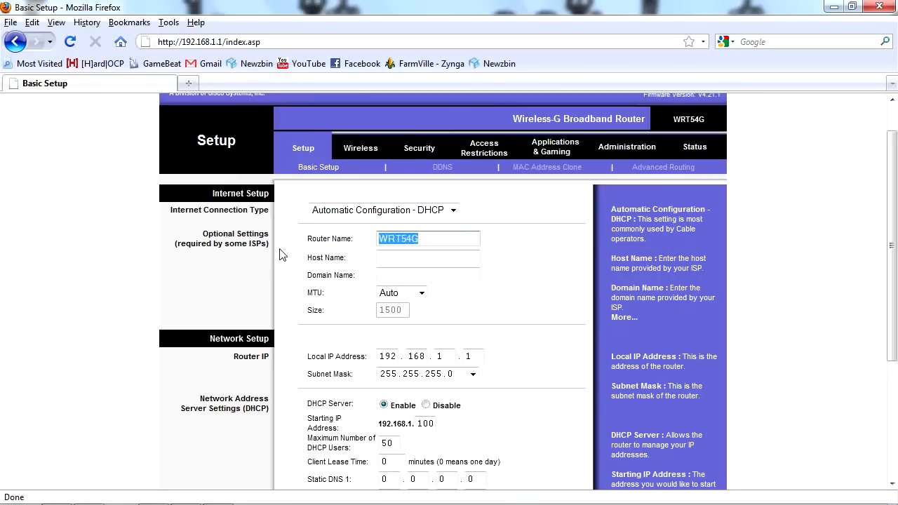
{"action": "type", "text": "S"}
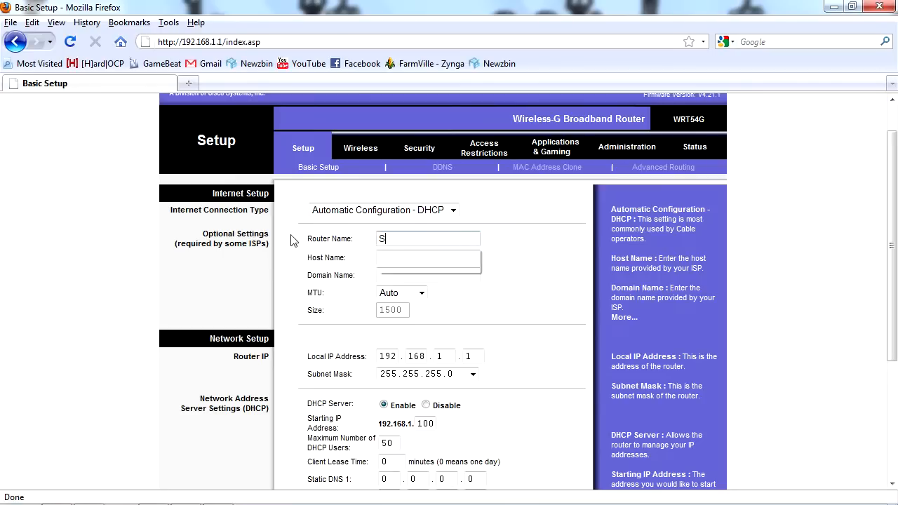
{"action": "type", "text": "GC"}
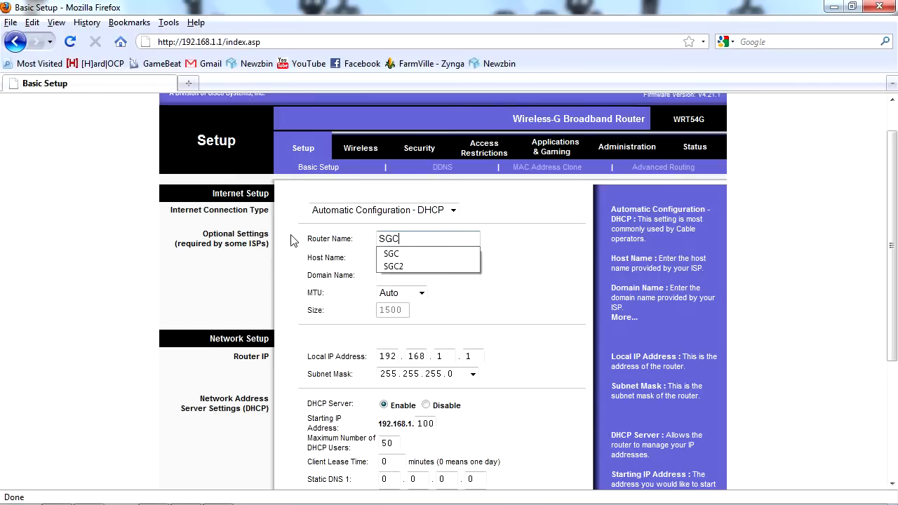
{"action": "left_click", "coordinate": [393, 267]}
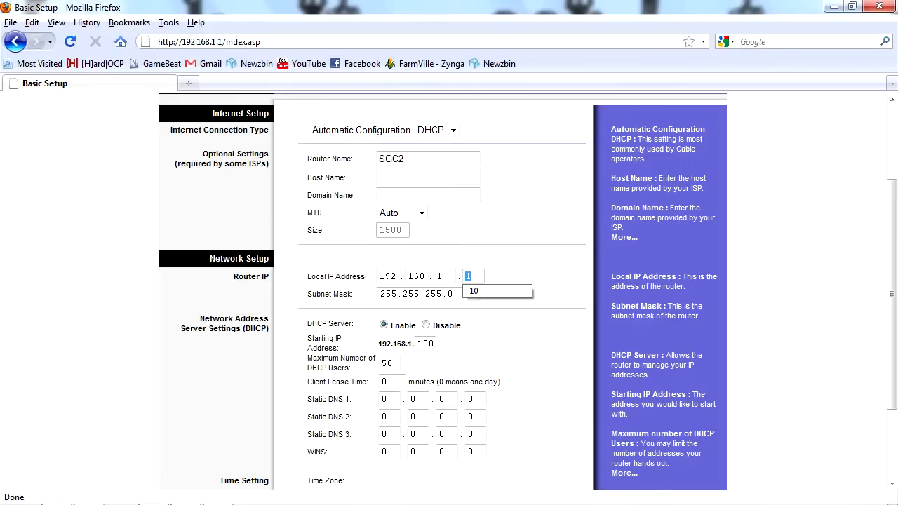
{"action": "mouse_move", "coordinate": [376, 357]}
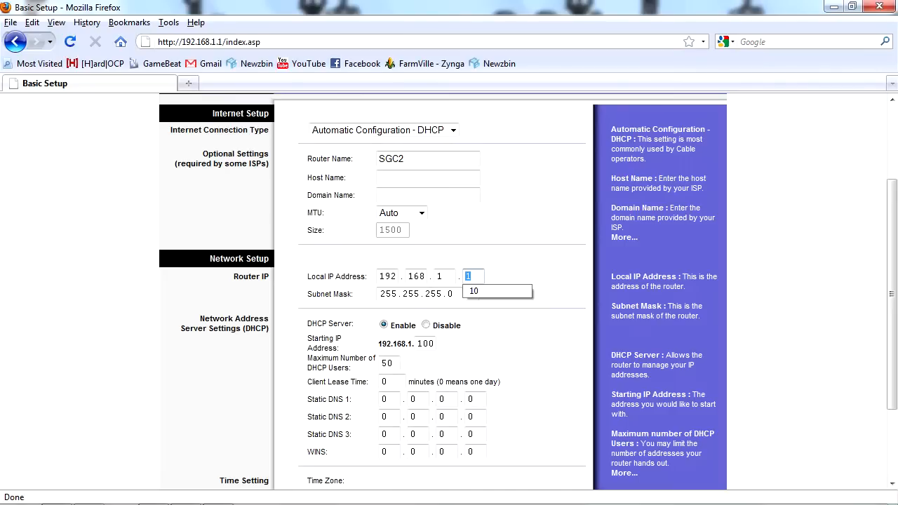
{"action": "type", "text": "10"}
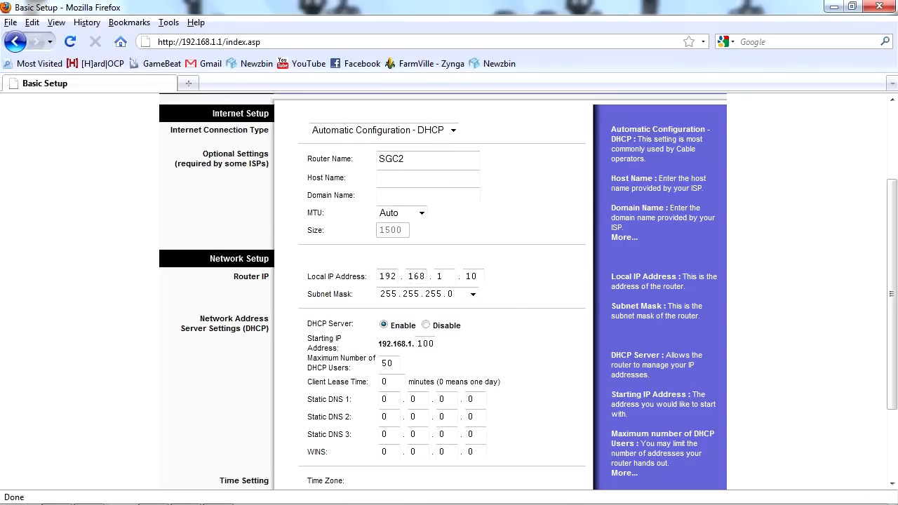
{"action": "mouse_move", "coordinate": [490, 284]}
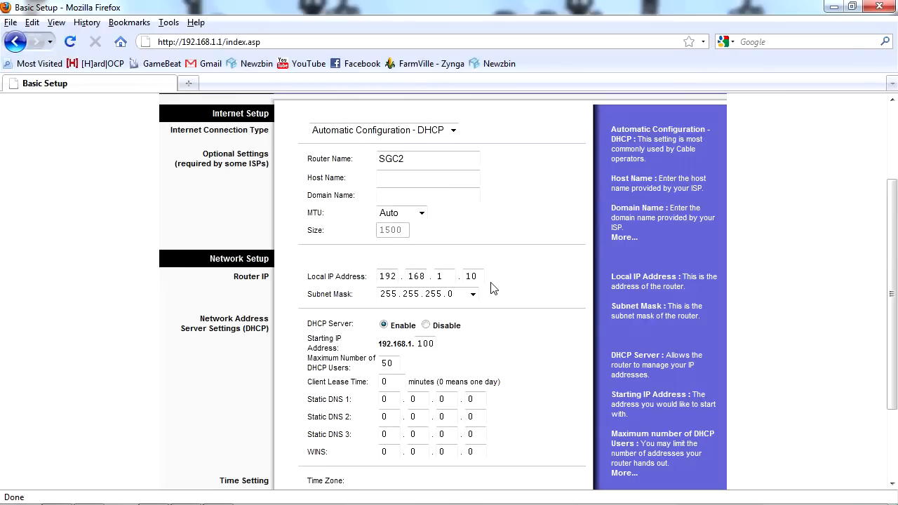
{"action": "mouse_move", "coordinate": [495, 276]}
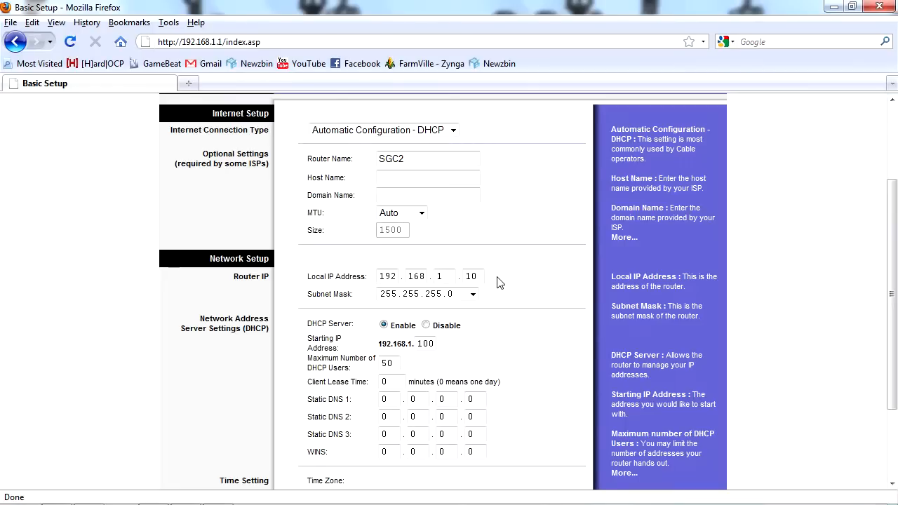
Choose time zone (GMT-06:00) Central Time (USA & Canada) and save the Basic Setup changes
{"action": "scroll", "scroll_direction": "down", "scroll_amount": 3}
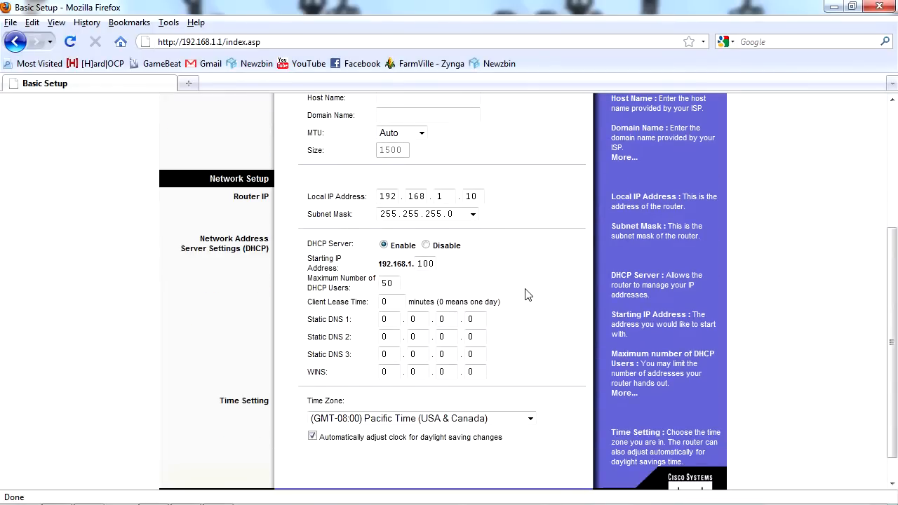
{"action": "scroll", "scroll_direction": "down", "scroll_amount": 3}
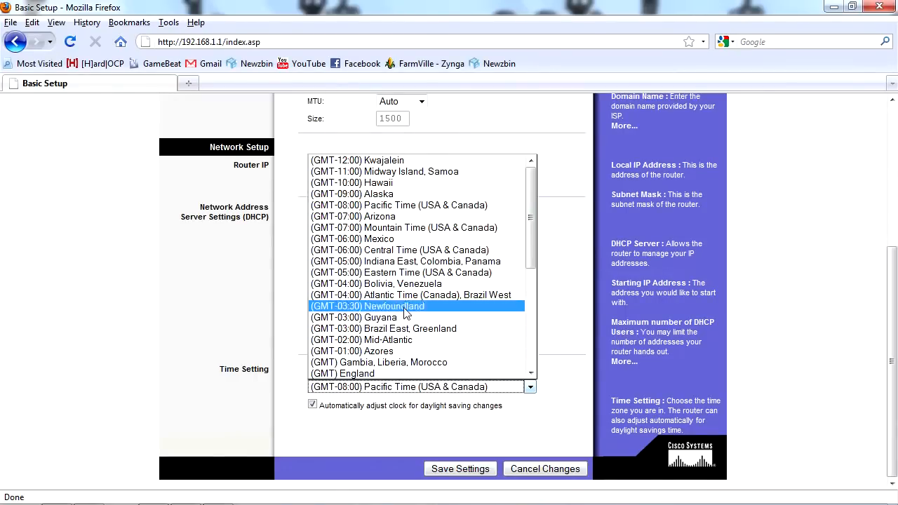
{"action": "left_click", "coordinate": [400, 250]}
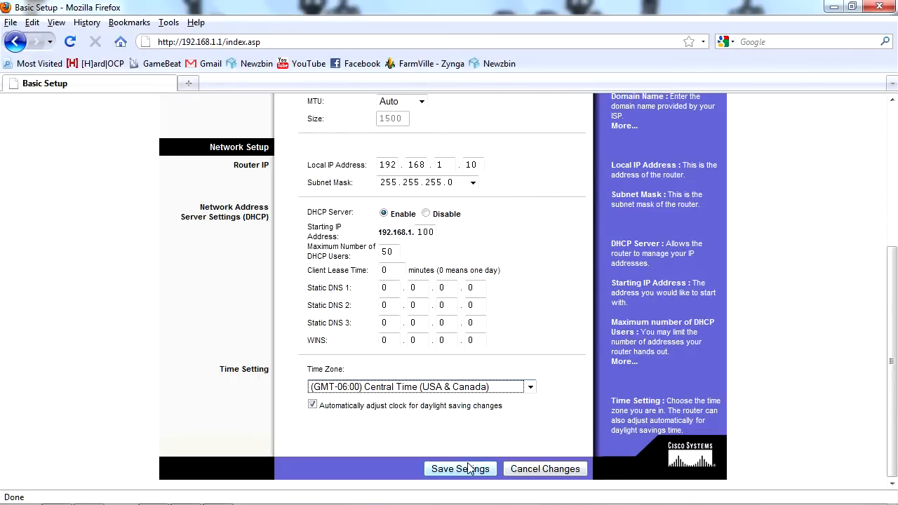
{"action": "left_click", "coordinate": [461, 468]}
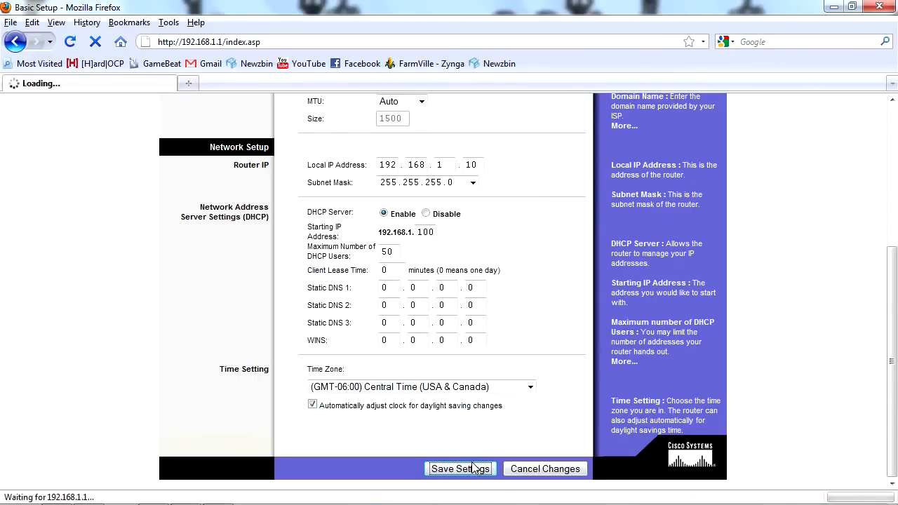
Continue to 192.168.1.10 and log in again with the admin user name root and password
{"action": "left_click", "coordinate": [461, 468]}
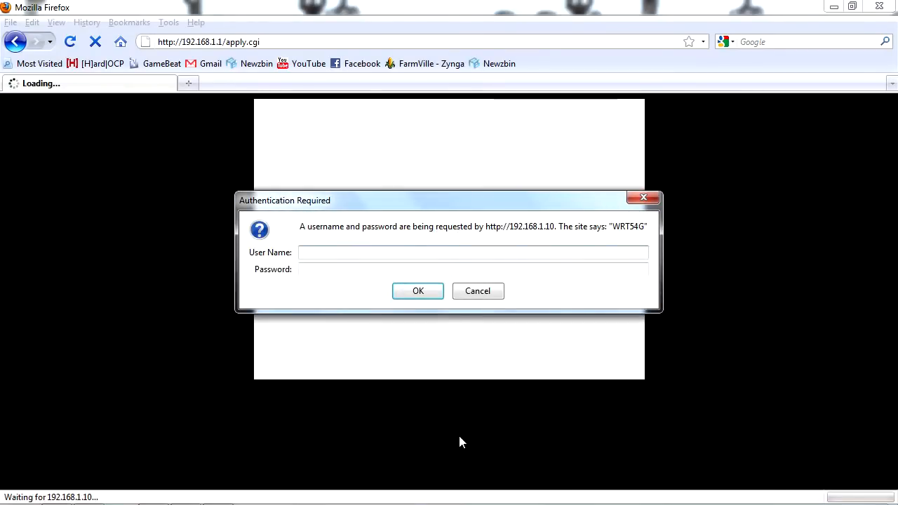
{"action": "type", "text": "root"}
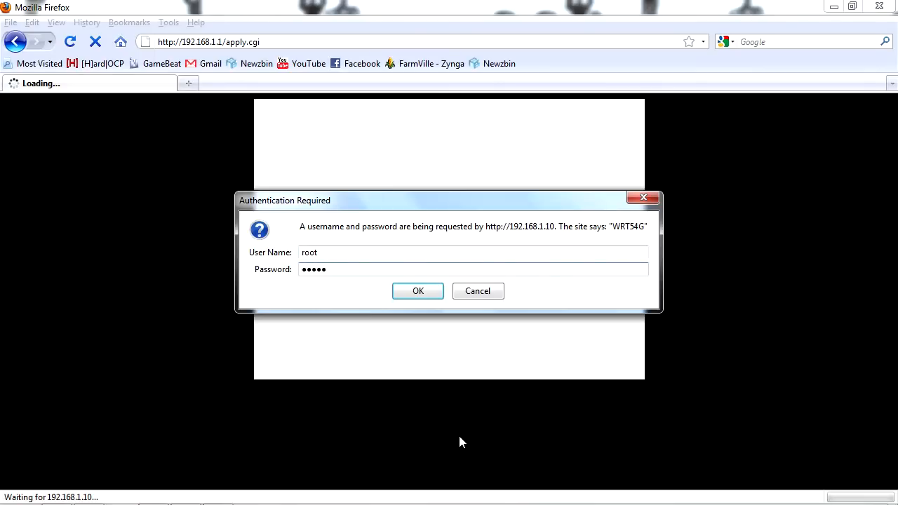
{"action": "left_click", "coordinate": [418, 290]}
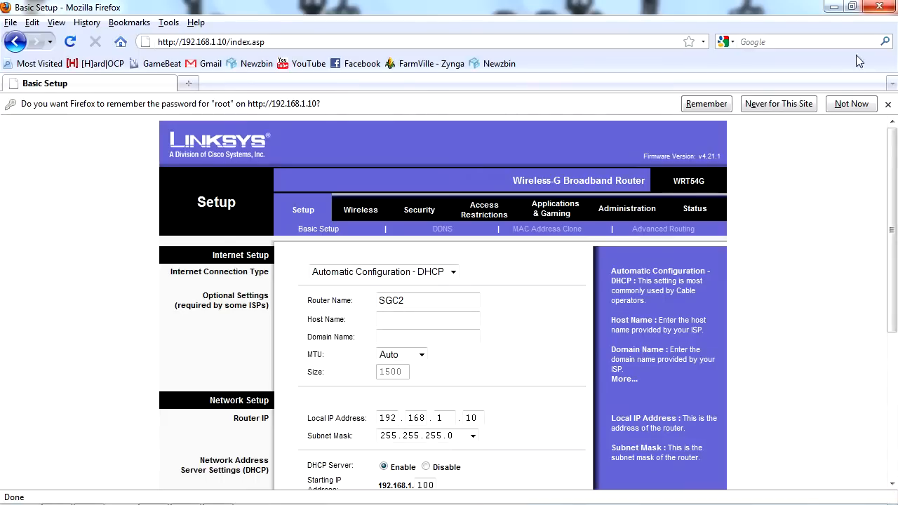
Dismiss Firefox's remember-password bar with Not Now and review the saved Basic Setup values
{"action": "left_click", "coordinate": [850, 104]}
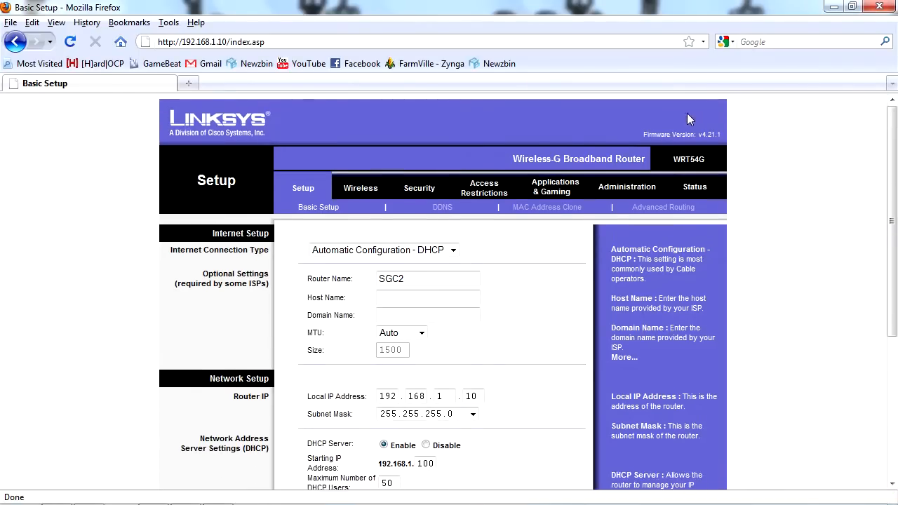
{"action": "mouse_move", "coordinate": [596, 227]}
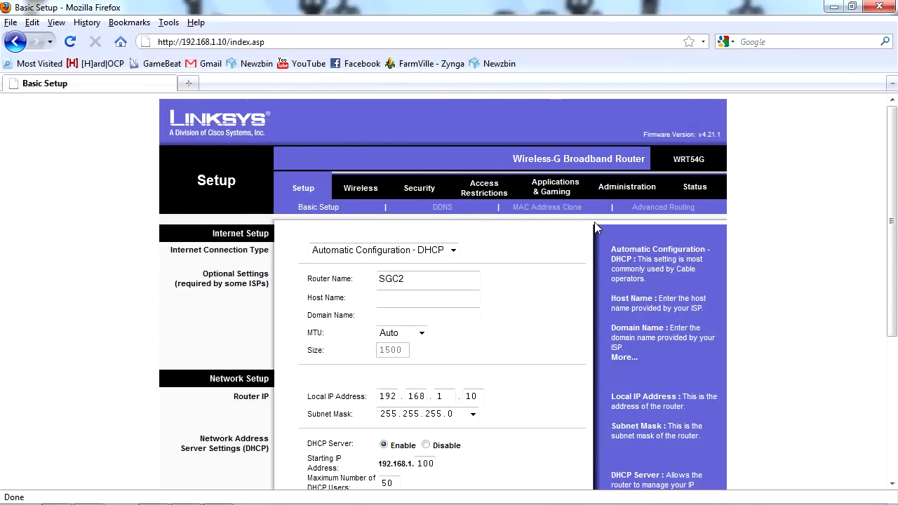
{"action": "scroll", "scroll_direction": "down", "scroll_amount": 3}
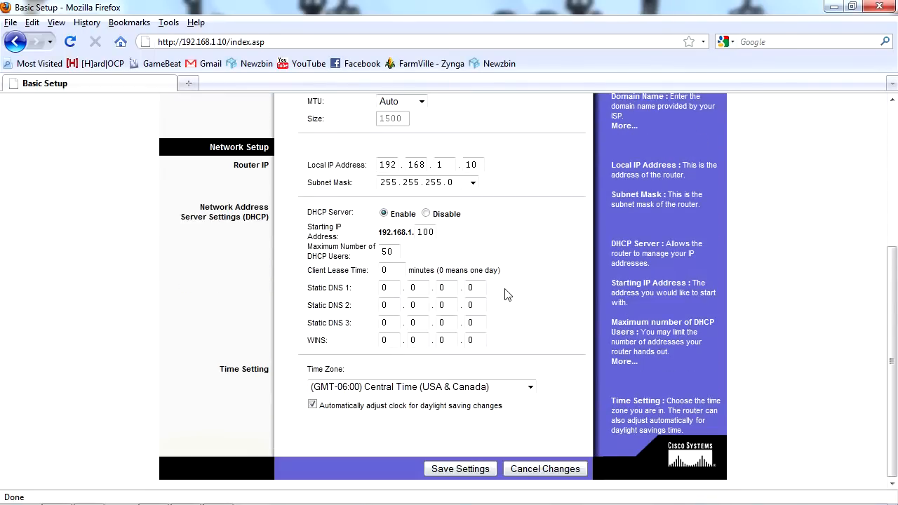
{"action": "scroll", "scroll_direction": "up", "scroll_amount": 3}
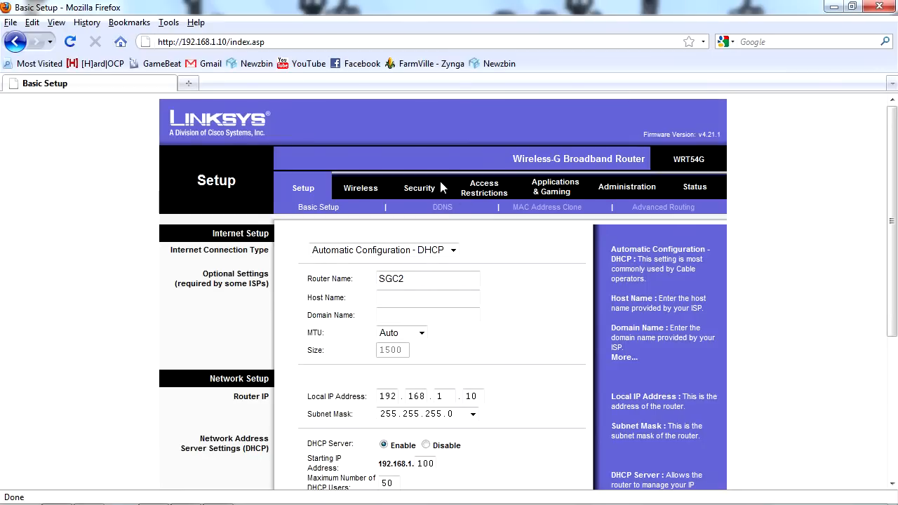
{"action": "mouse_move", "coordinate": [377, 188]}
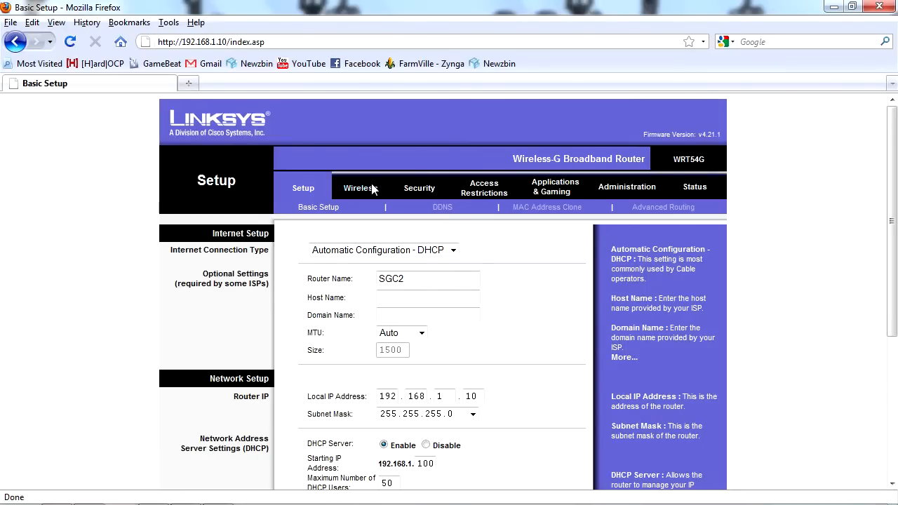
Check SSID and channel on the Wireless page, then go to Wireless Security showing Disabled
{"action": "left_click", "coordinate": [359, 188]}
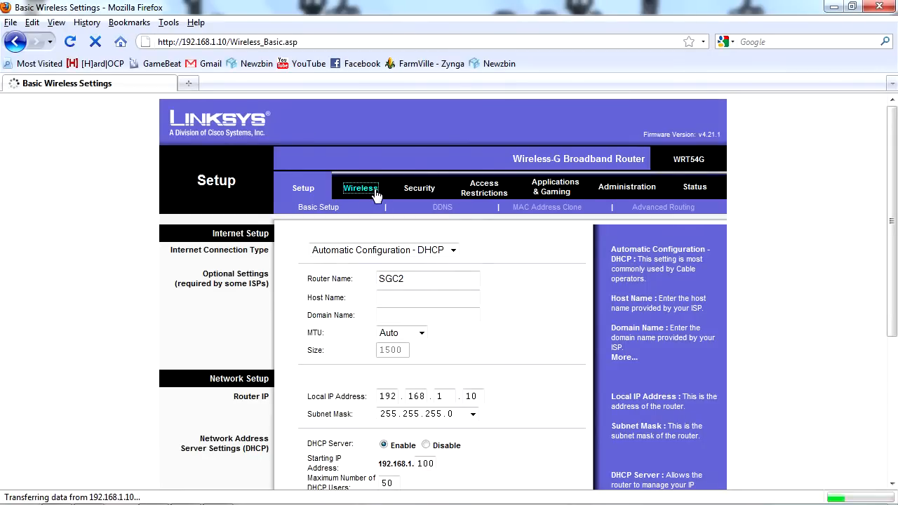
{"action": "left_click", "coordinate": [359, 188]}
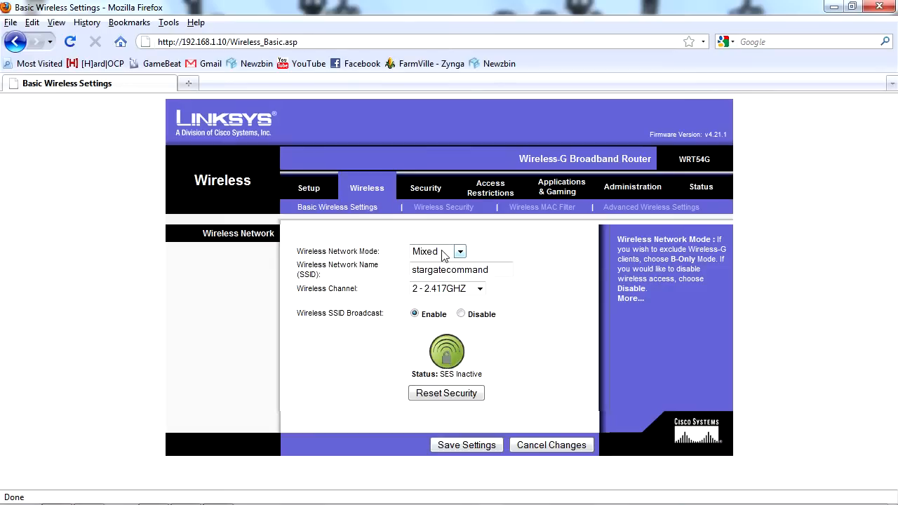
{"action": "left_click", "coordinate": [443, 208]}
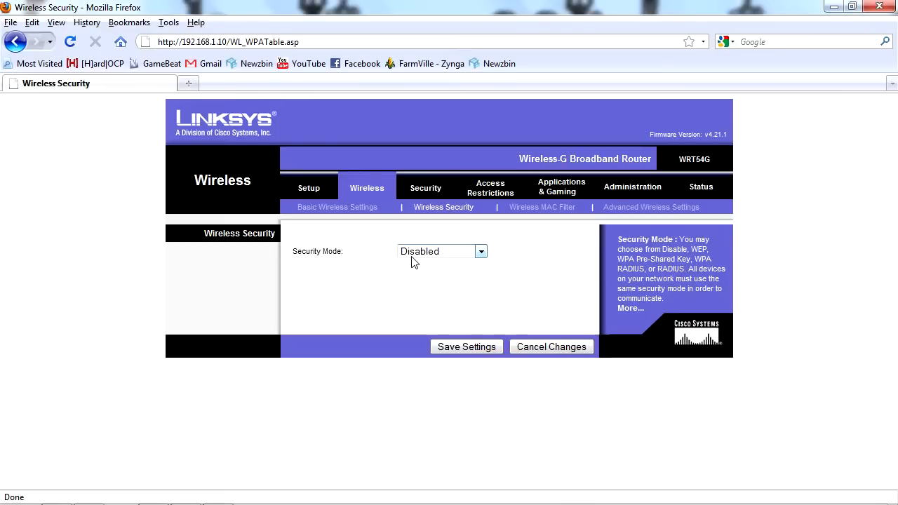
Browse the Security Mode options, keep Disabled, and return to Basic Setup
{"action": "left_click", "coordinate": [480, 251]}
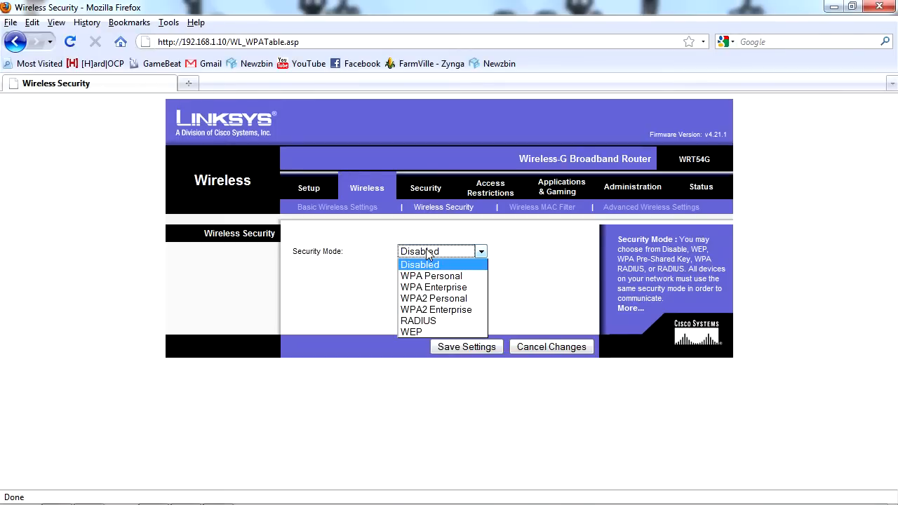
{"action": "mouse_move", "coordinate": [433, 297]}
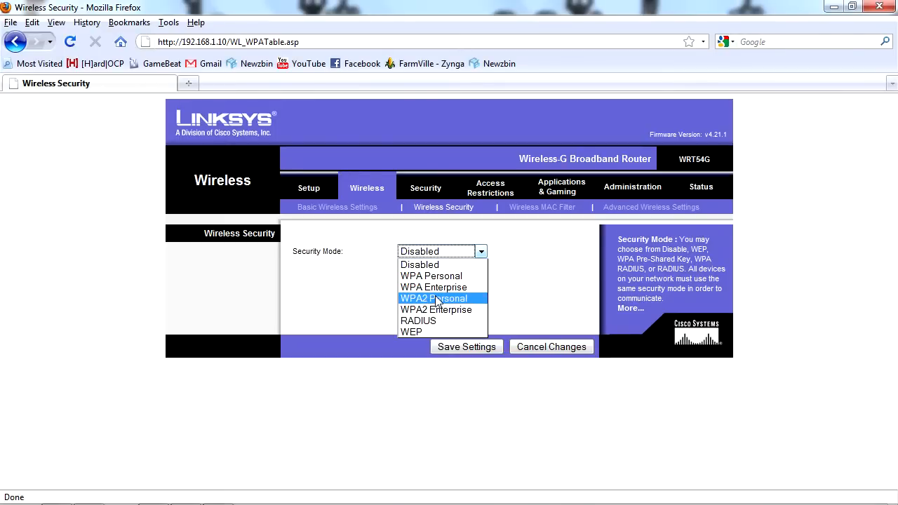
{"action": "mouse_move", "coordinate": [434, 264]}
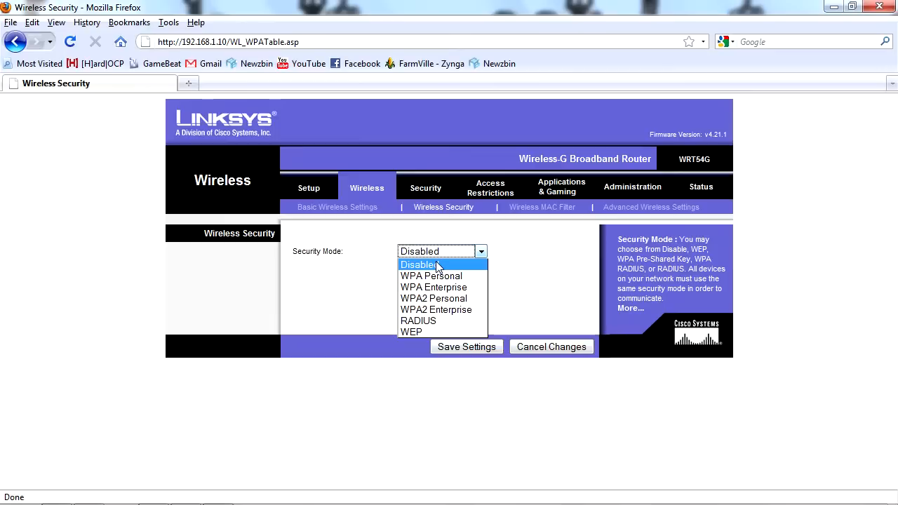
{"action": "mouse_move", "coordinate": [432, 275]}
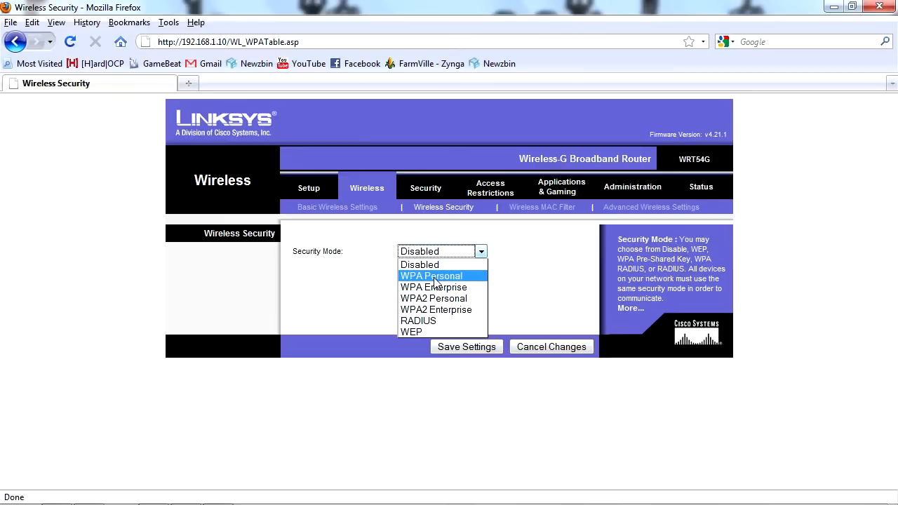
{"action": "mouse_move", "coordinate": [429, 264]}
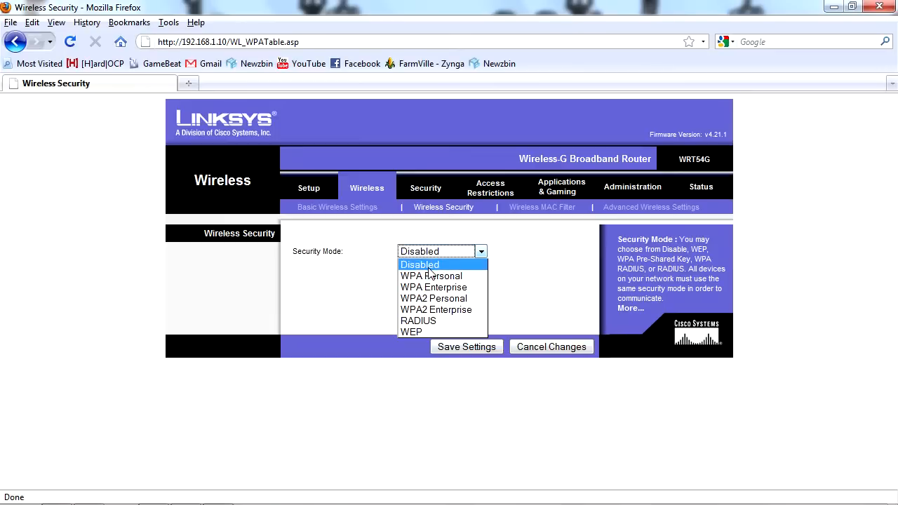
{"action": "mouse_move", "coordinate": [418, 320]}
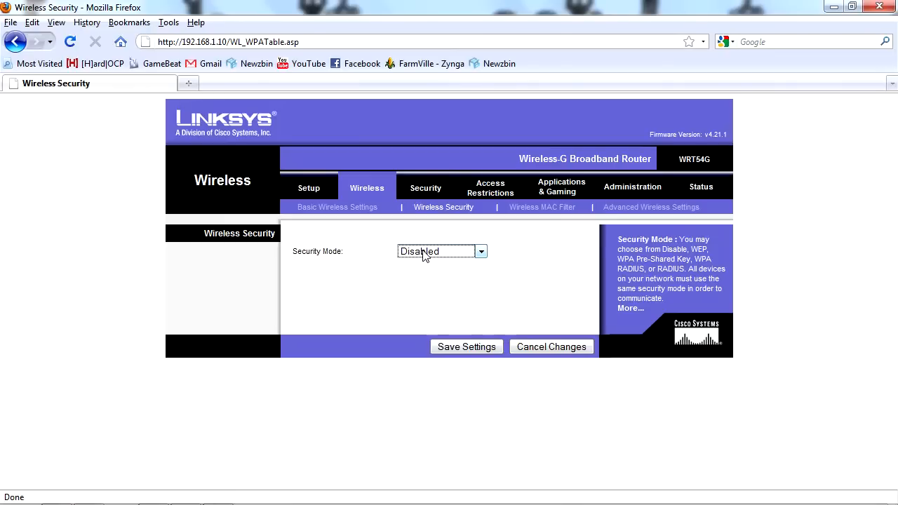
{"action": "mouse_move", "coordinate": [317, 210]}
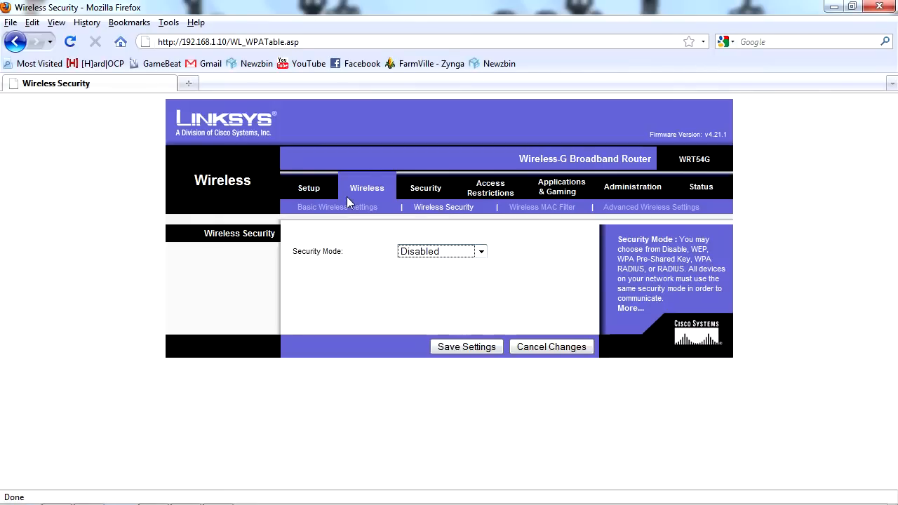
{"action": "left_click", "coordinate": [308, 189]}
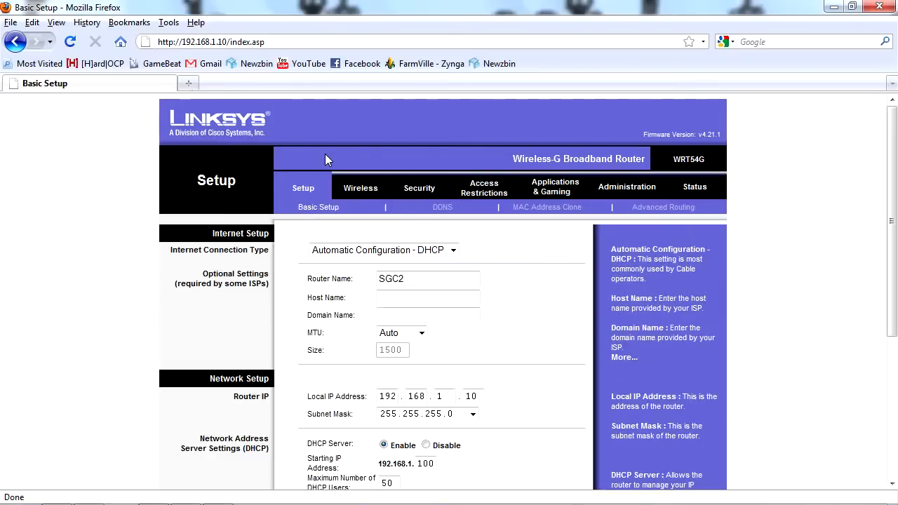